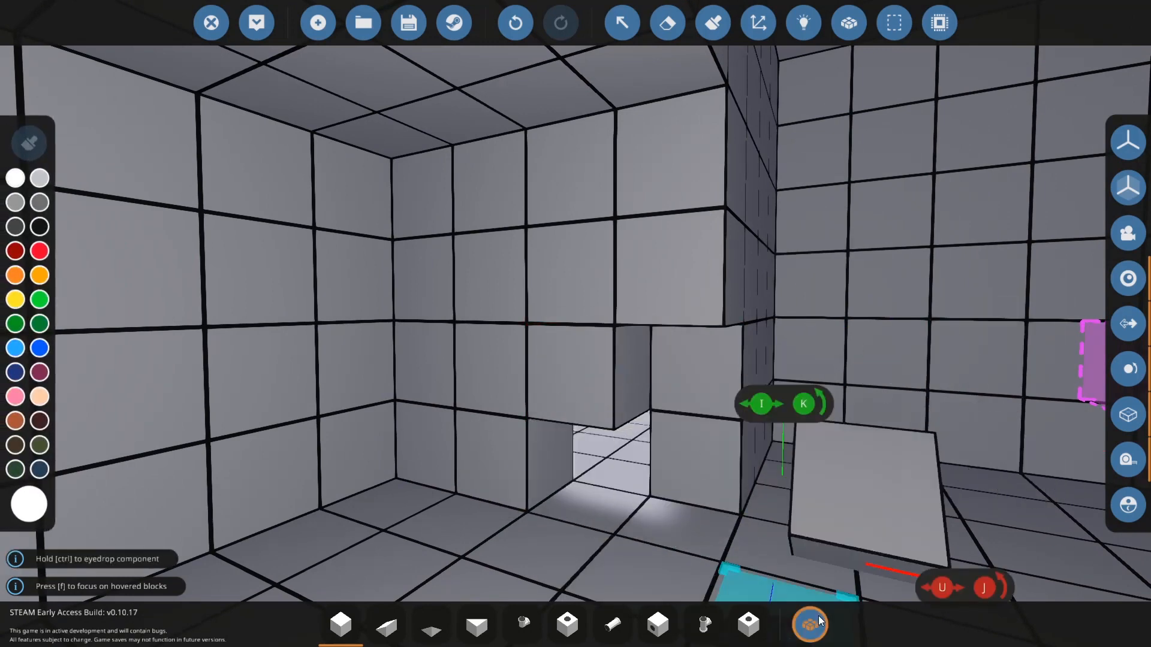
# Step: Fit a grated vent block into the opening at the base of the tank wall
pyautogui.click(809, 624)
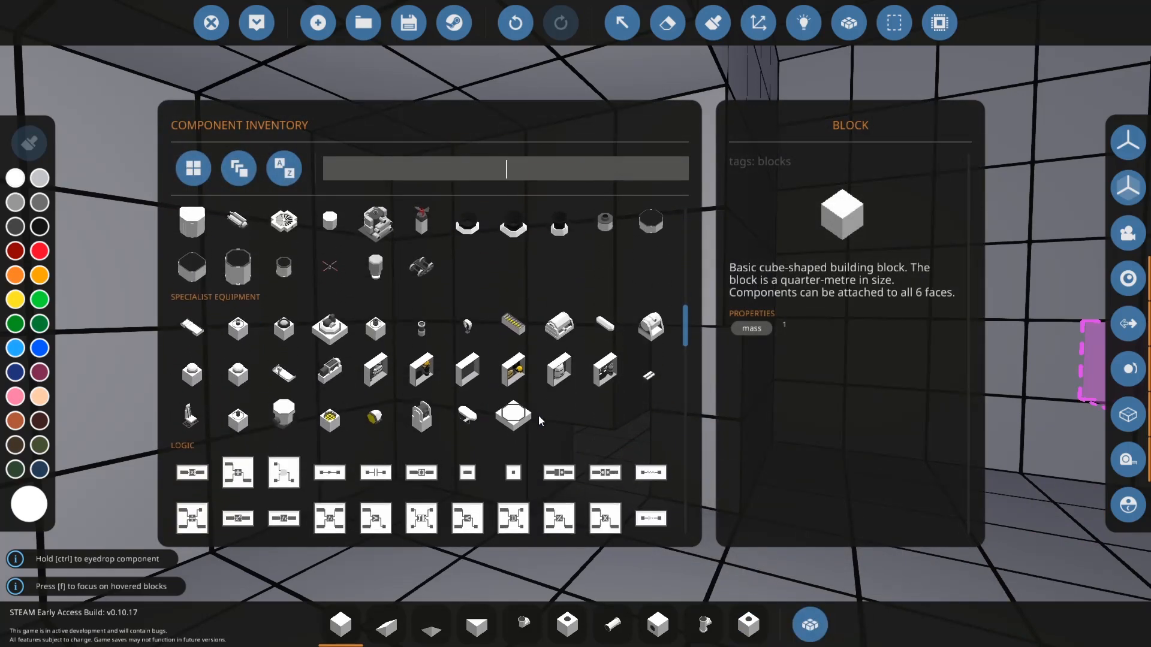
pyautogui.scroll(-3)
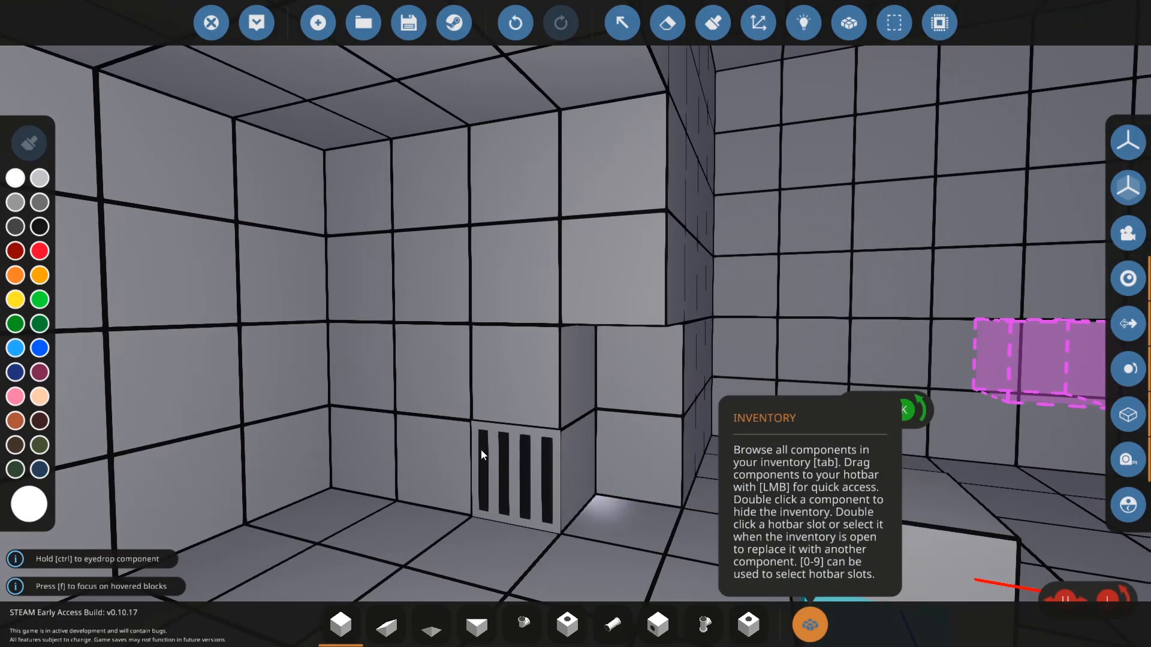
pyautogui.click(808, 625)
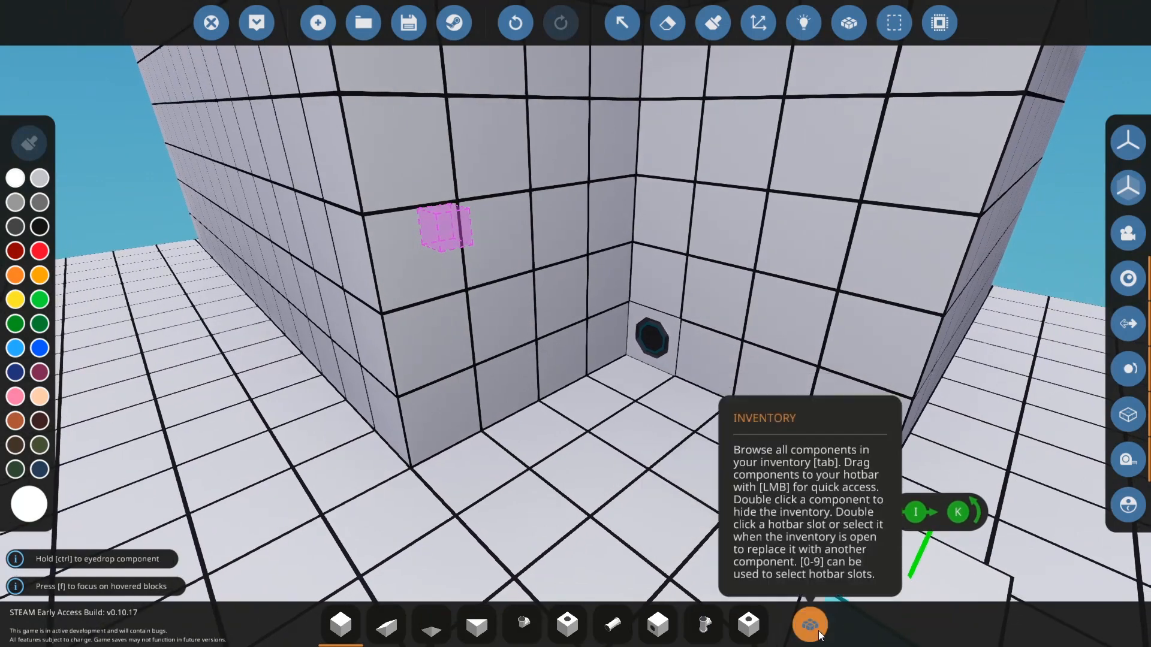
# Step: Place a fluid port on the tank wall, then add a pump, intake, battery and button
pyautogui.click(807, 625)
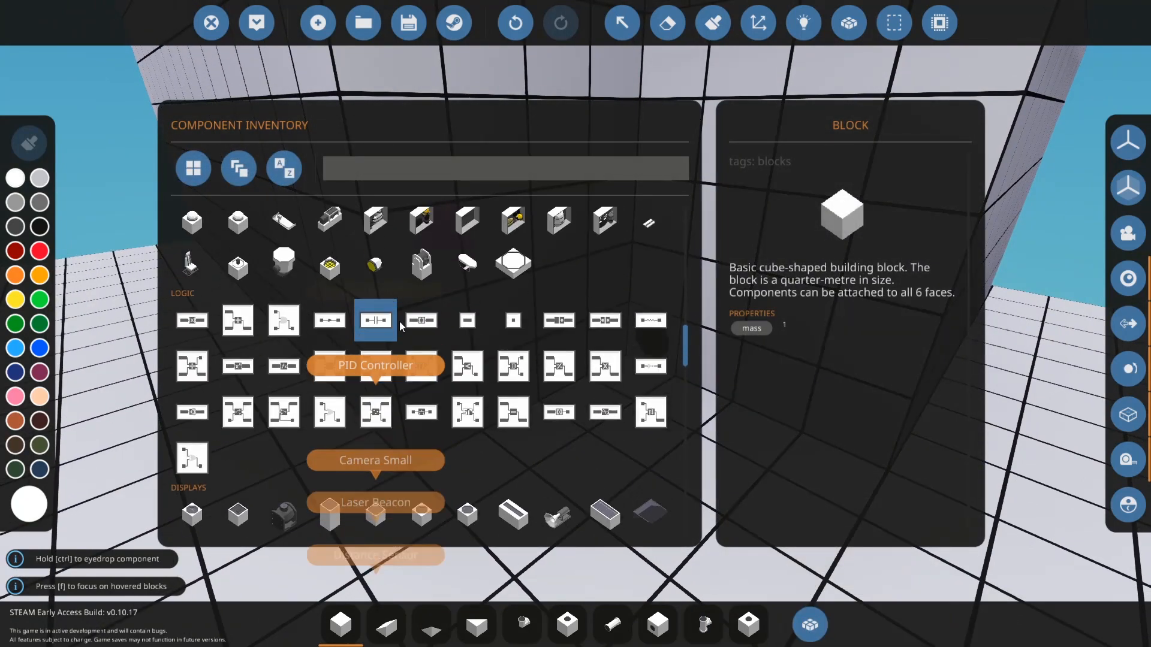
pyautogui.scroll(-3)
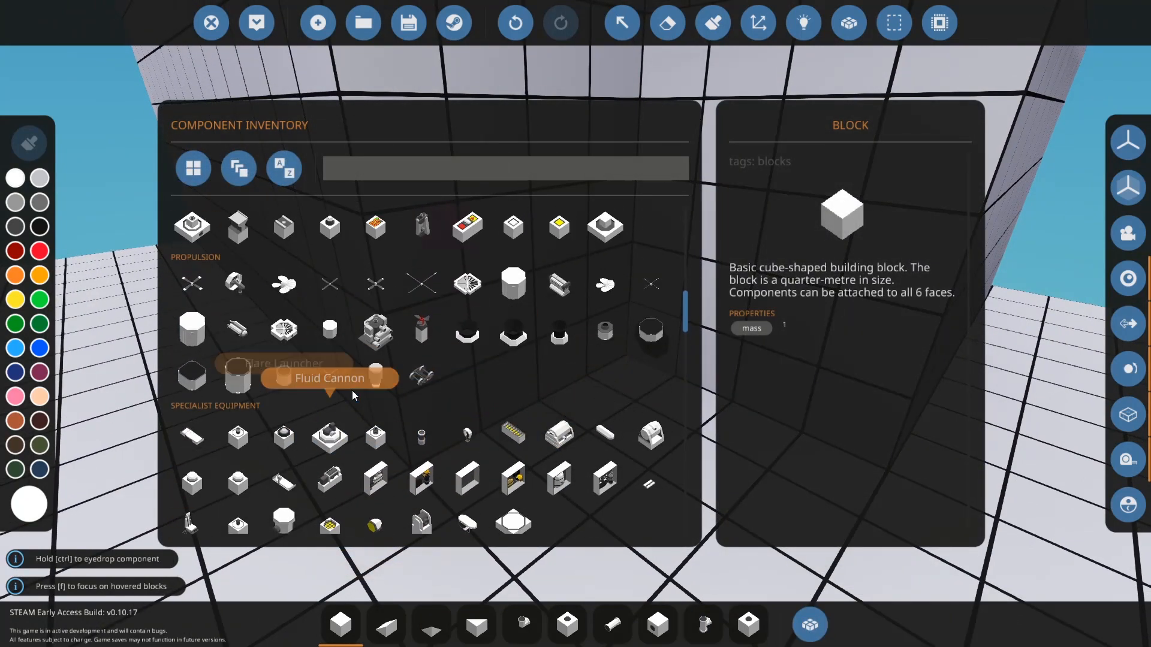
pyautogui.scroll(-3)
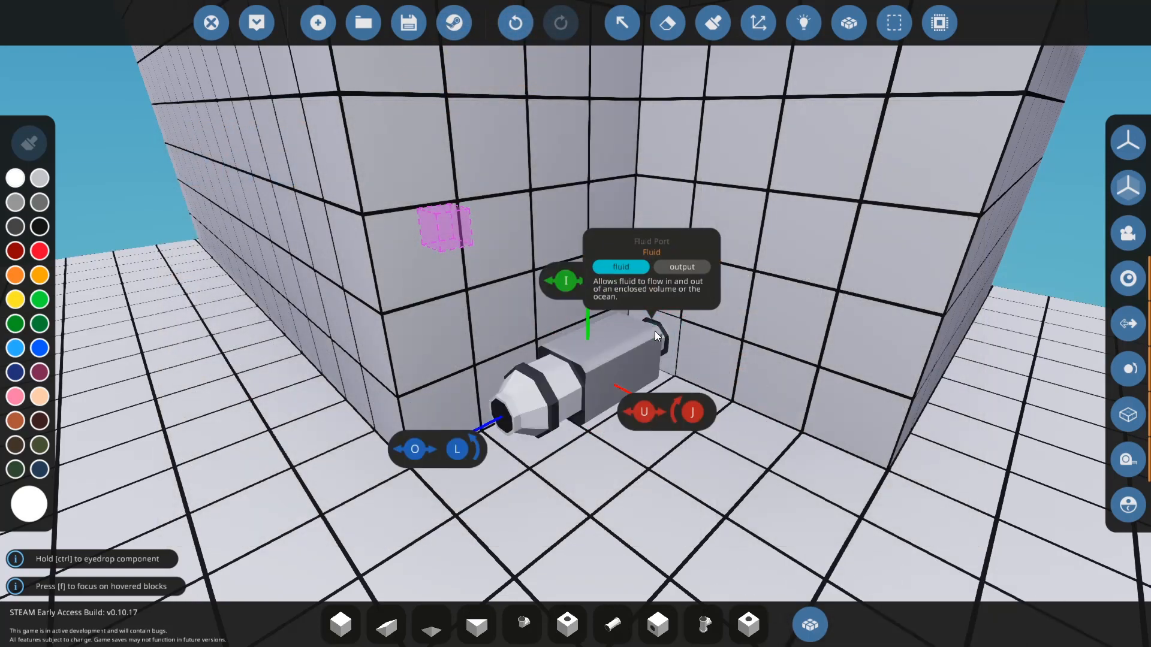
pyautogui.click(810, 624)
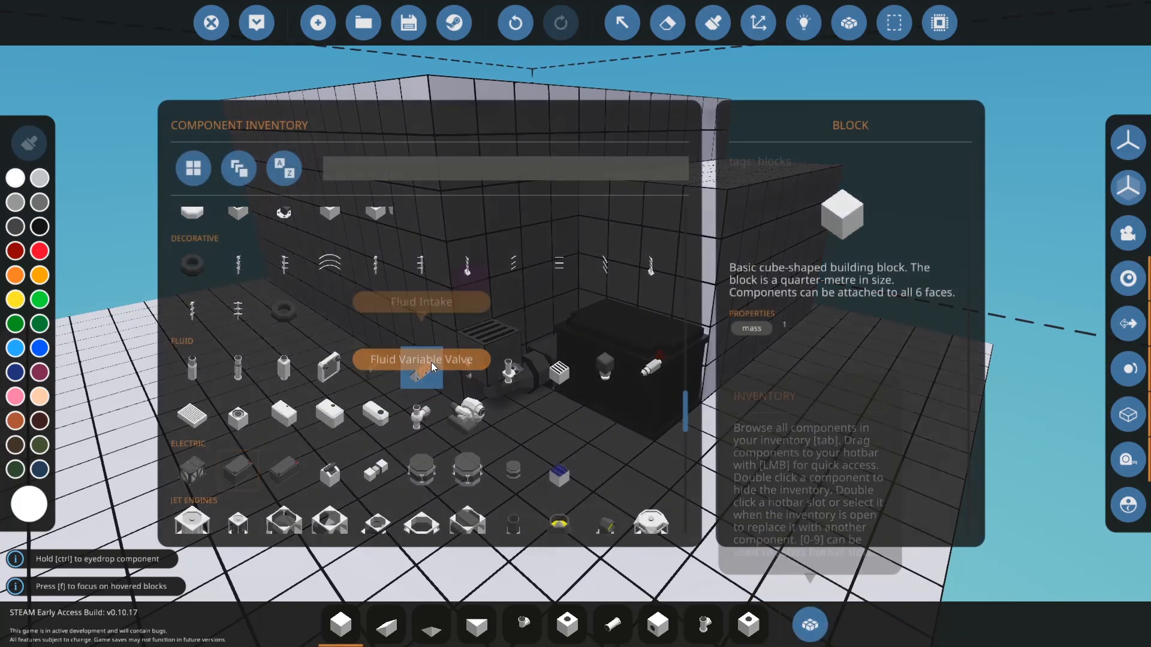
pyautogui.write('button')
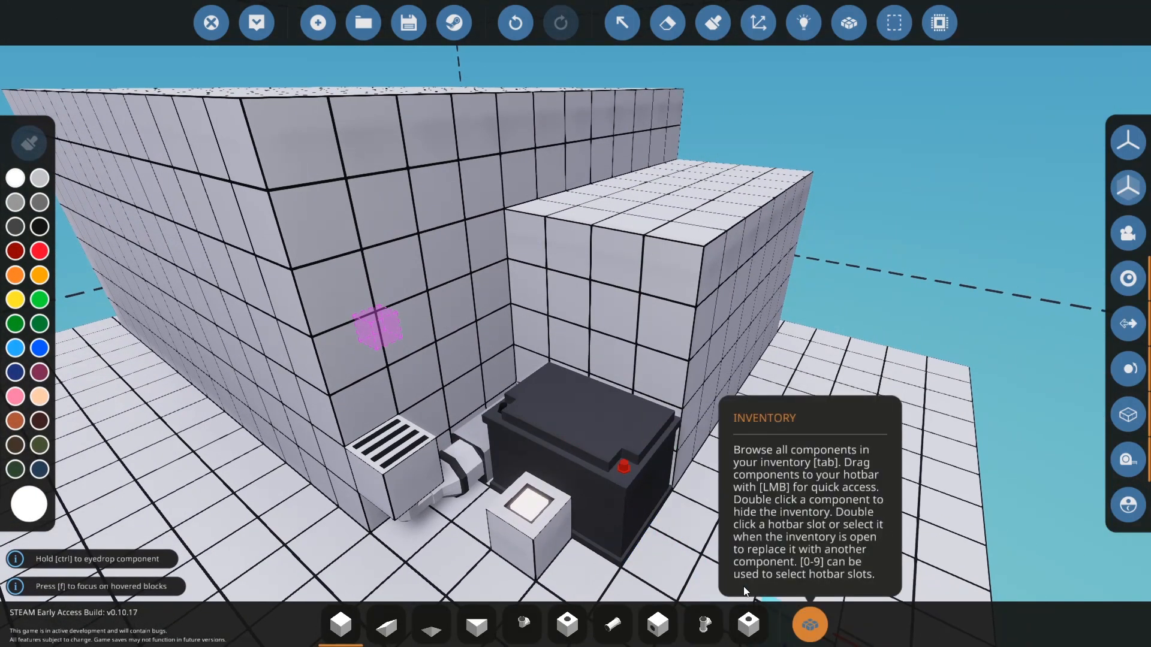
# Step: Browse the component inventory, ending in logic mode with the pump and nearby blocks as nodes
pyautogui.click(808, 624)
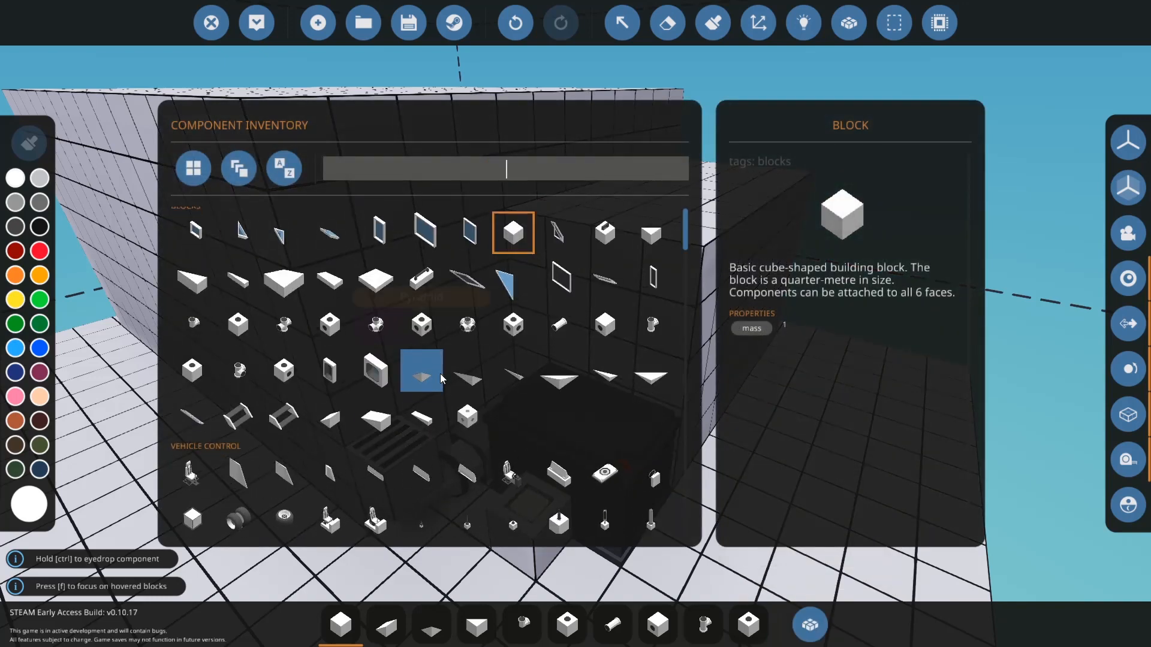
pyautogui.scroll(-3)
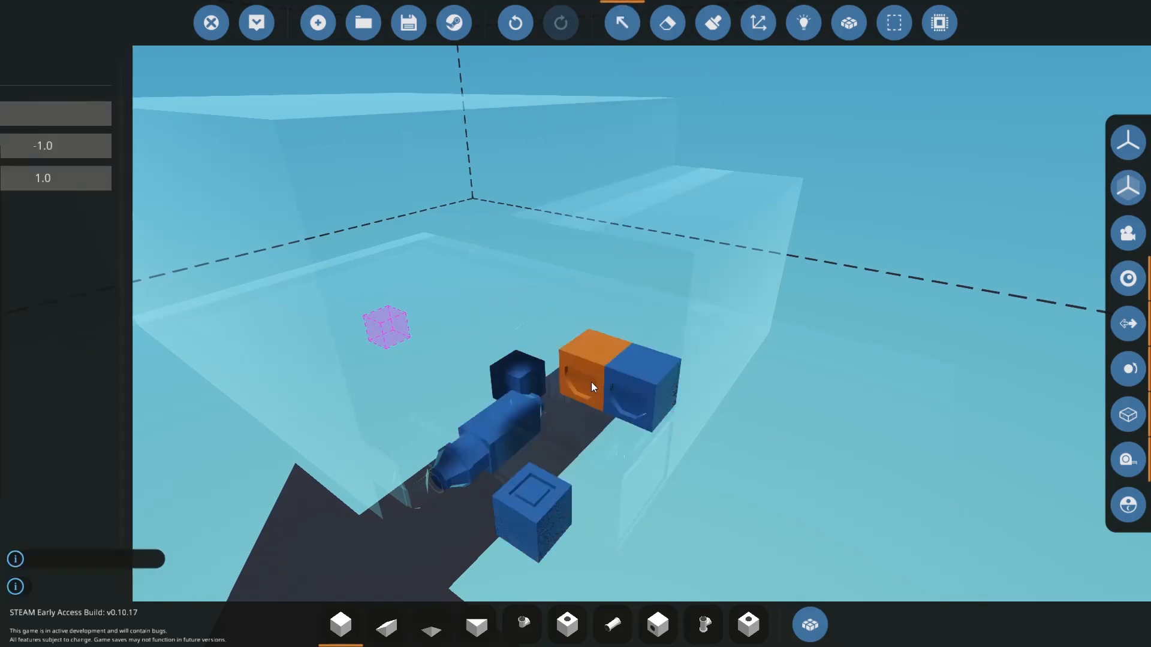
# Step: Name the second dial 'Capac…' and view the fluid spawner's Diesel fluid type
pyautogui.click(594, 374)
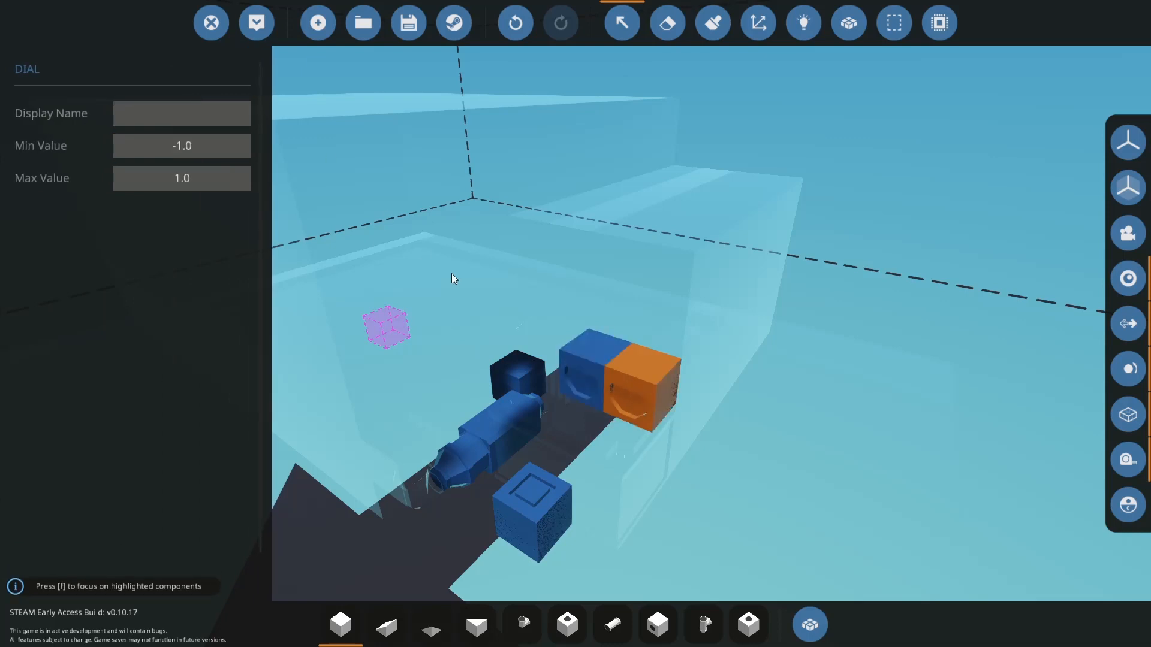
pyautogui.write('Capacit')
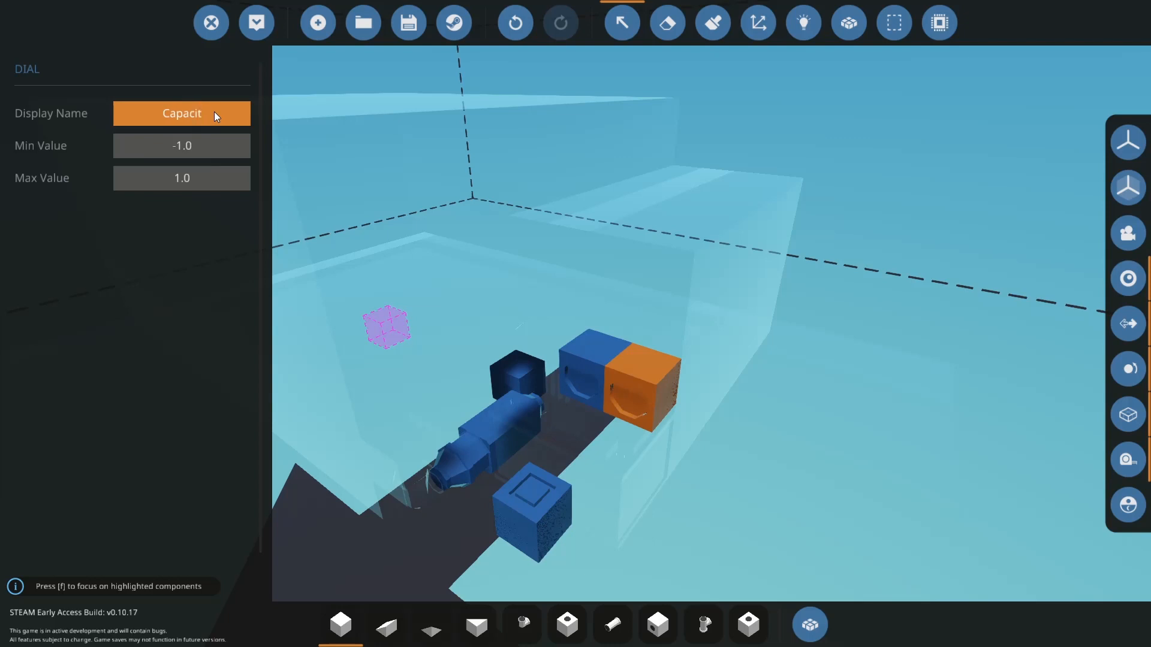
pyautogui.click(181, 114)
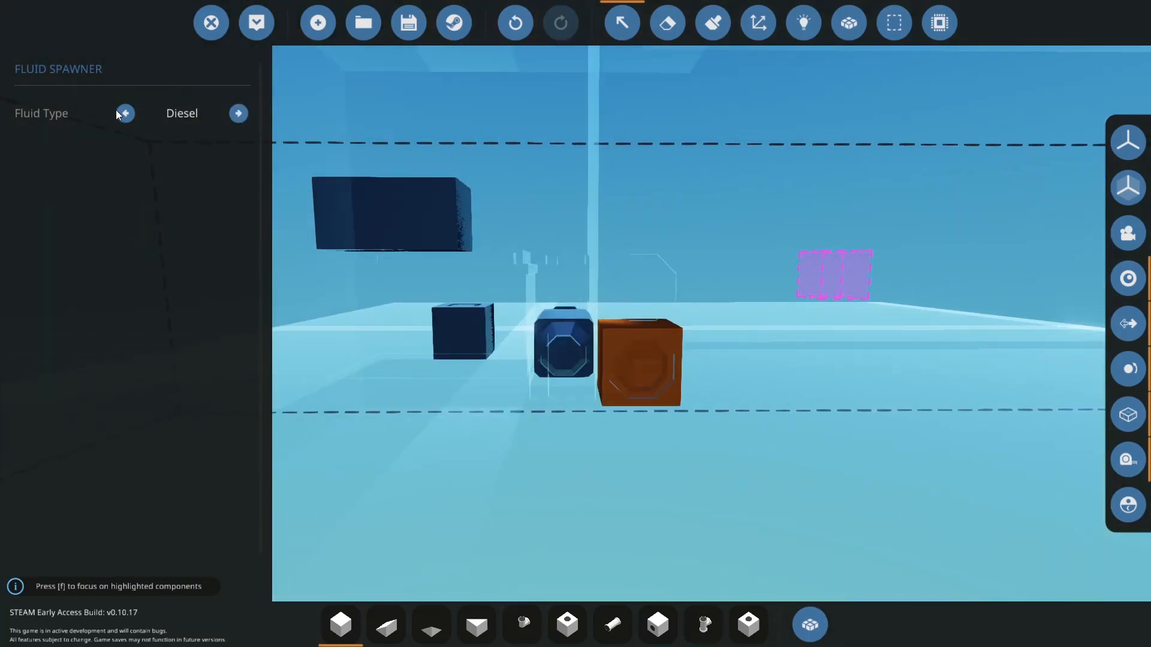
pyautogui.click(238, 114)
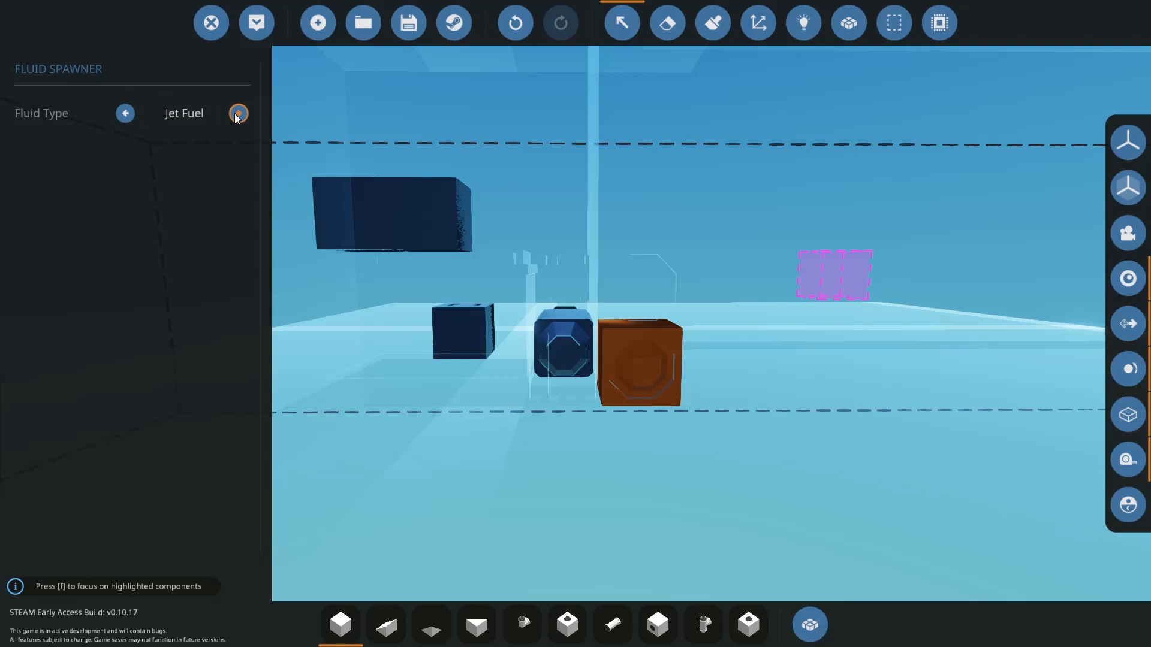
pyautogui.click(125, 113)
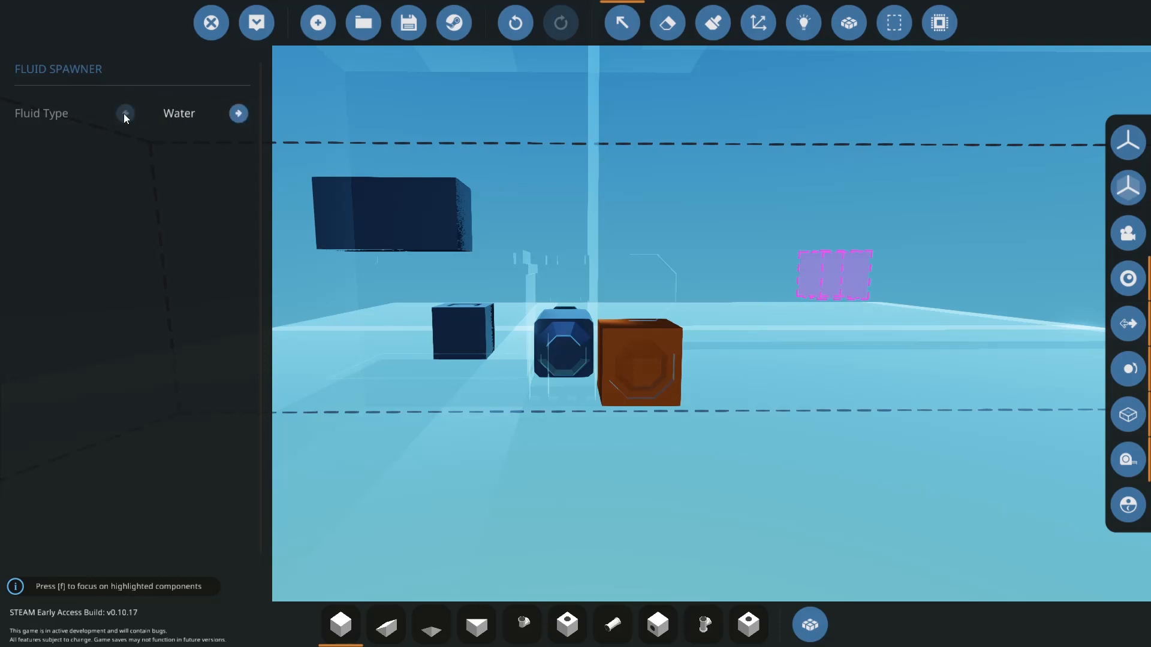
pyautogui.click(237, 113)
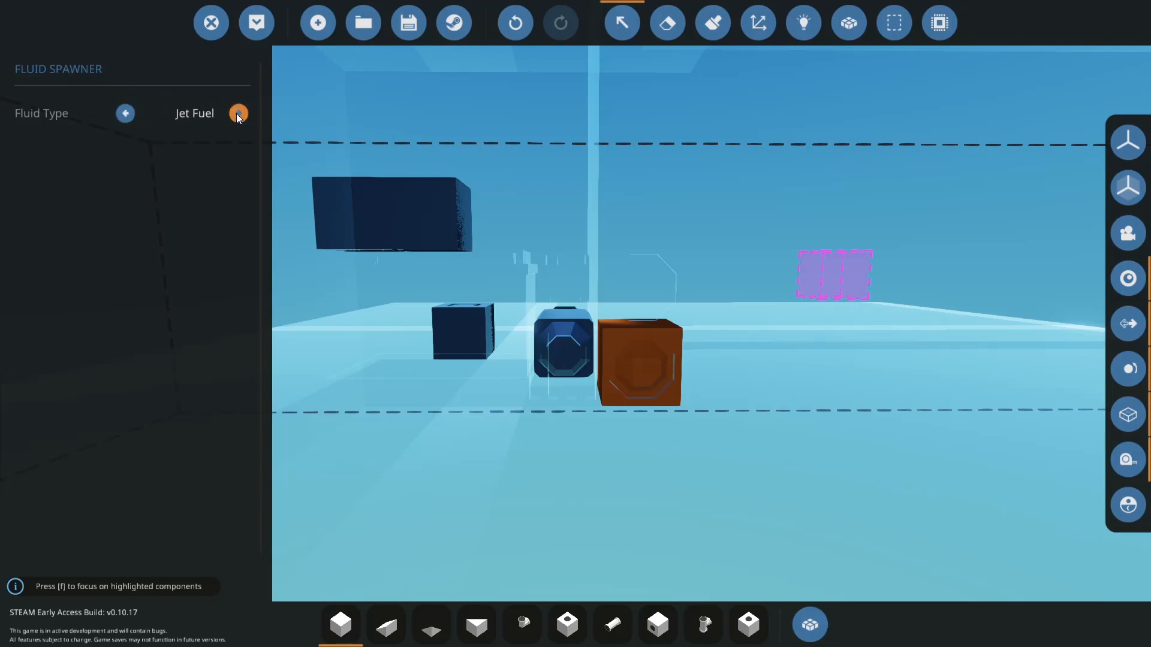
pyautogui.click(238, 114)
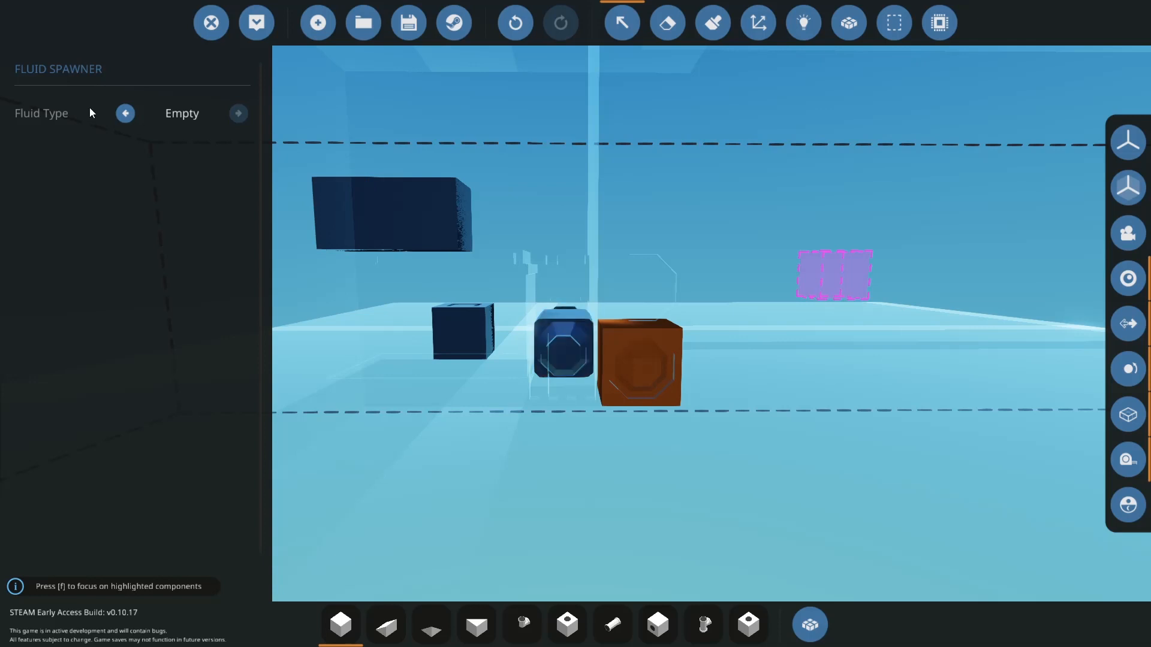
pyautogui.click(239, 114)
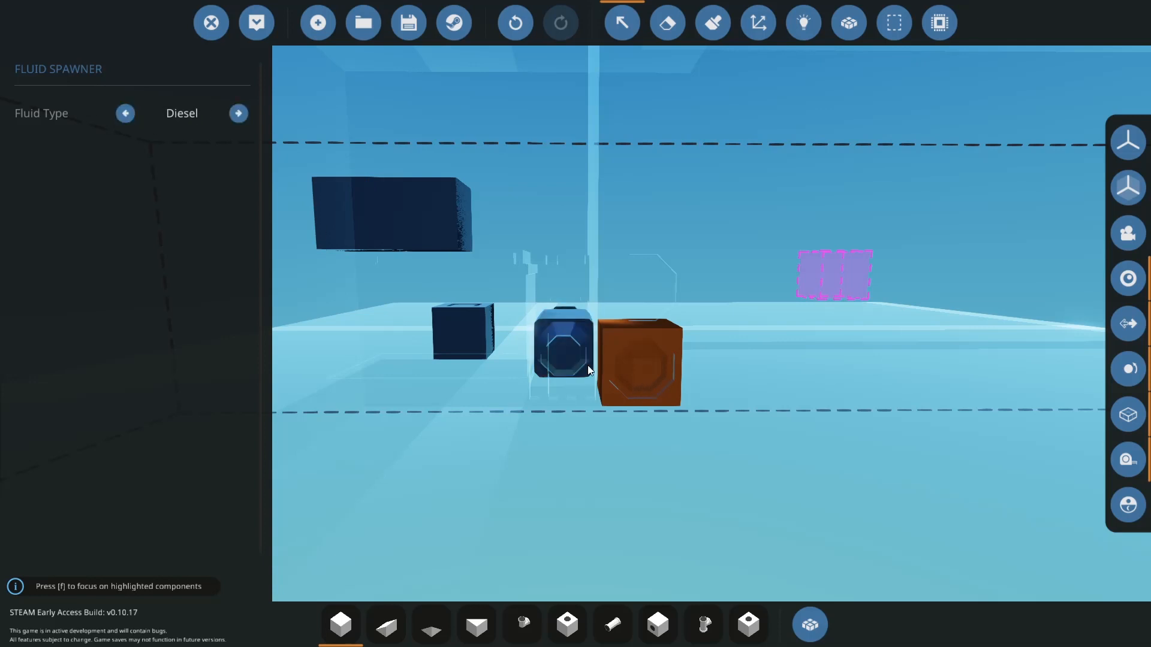
pyautogui.click(125, 113)
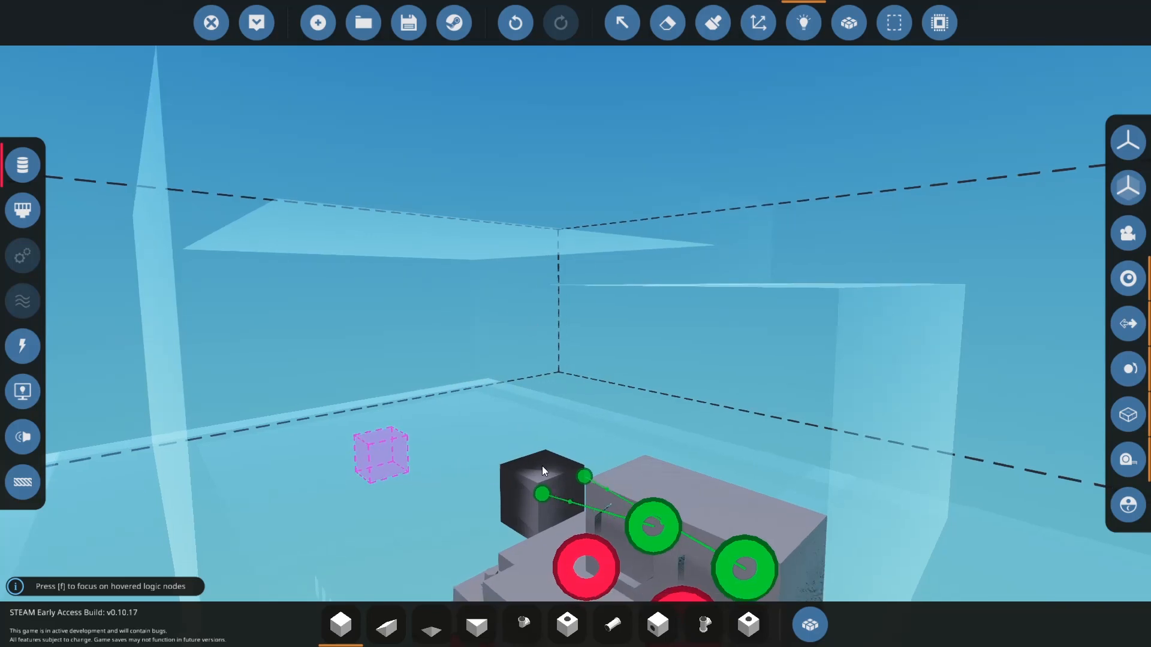
pyautogui.moveTo(540, 495)
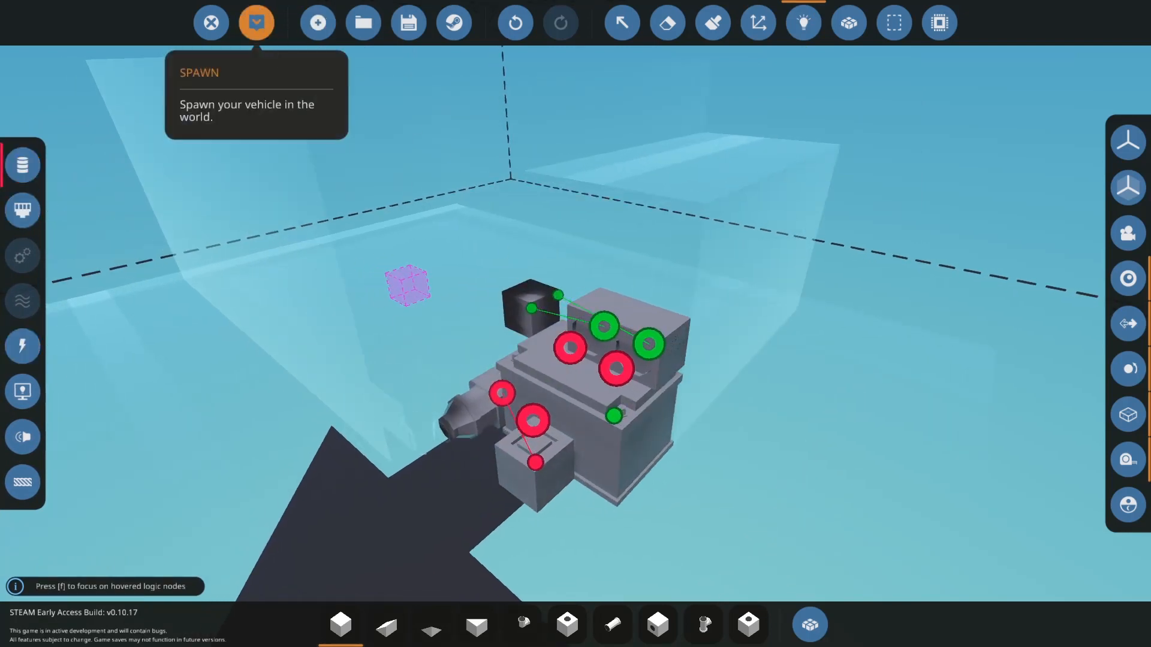
# Step: Spawn the wired tank vehicle onto the hangar floor
pyautogui.click(256, 22)
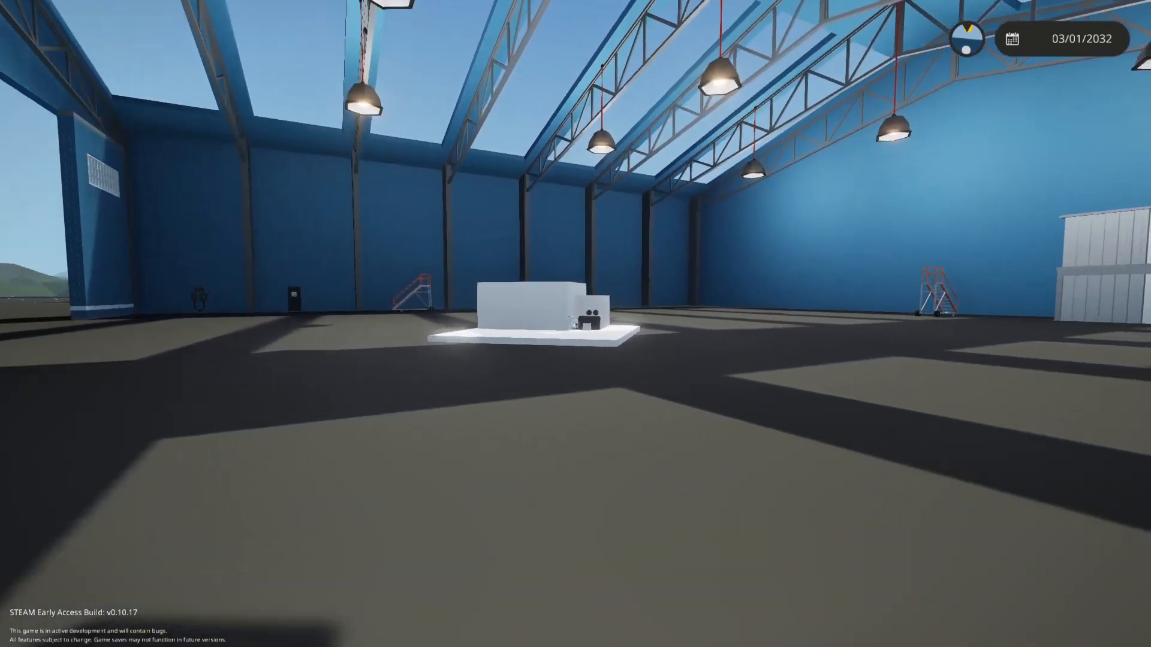